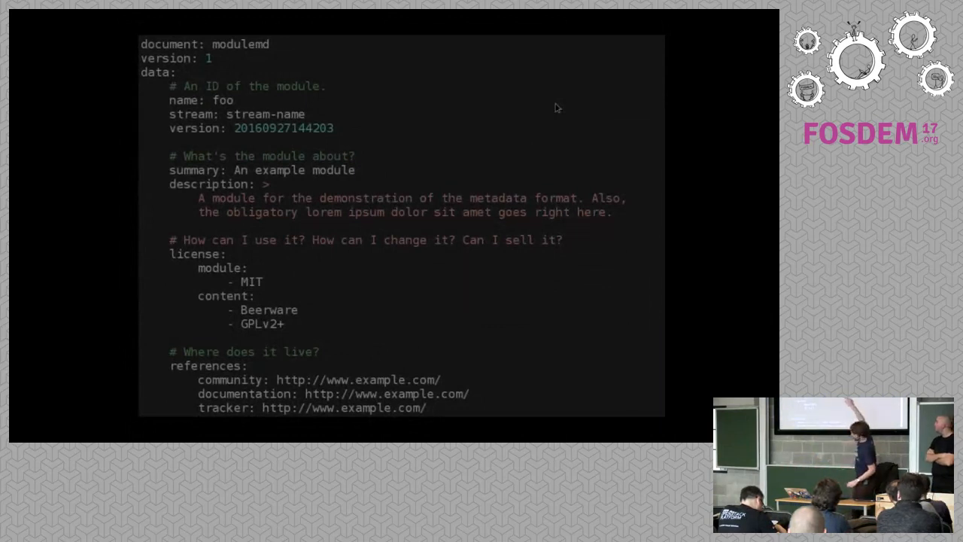
{"action": "mouse_move", "coordinate": [548, 106]}
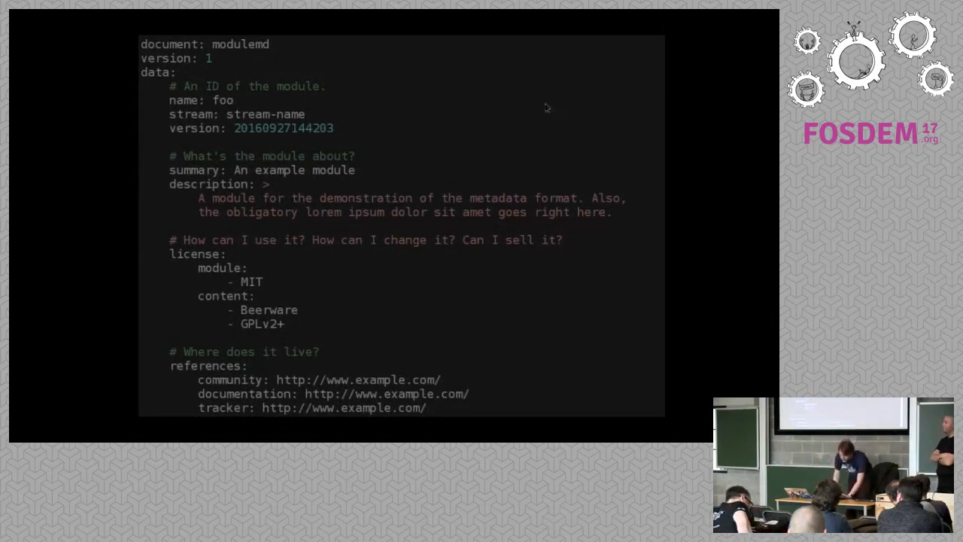
{"action": "mouse_move", "coordinate": [364, 126]}
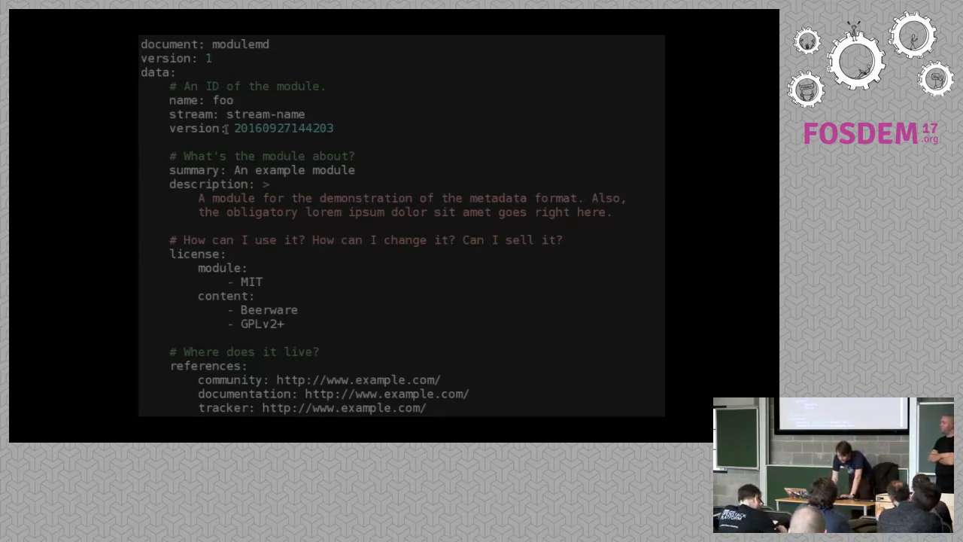
- Scroll the modulemd YAML down to the dependencies and rpm components bar, baz, xyz
{"action": "scroll", "scroll_direction": "down", "scroll_amount": 3}
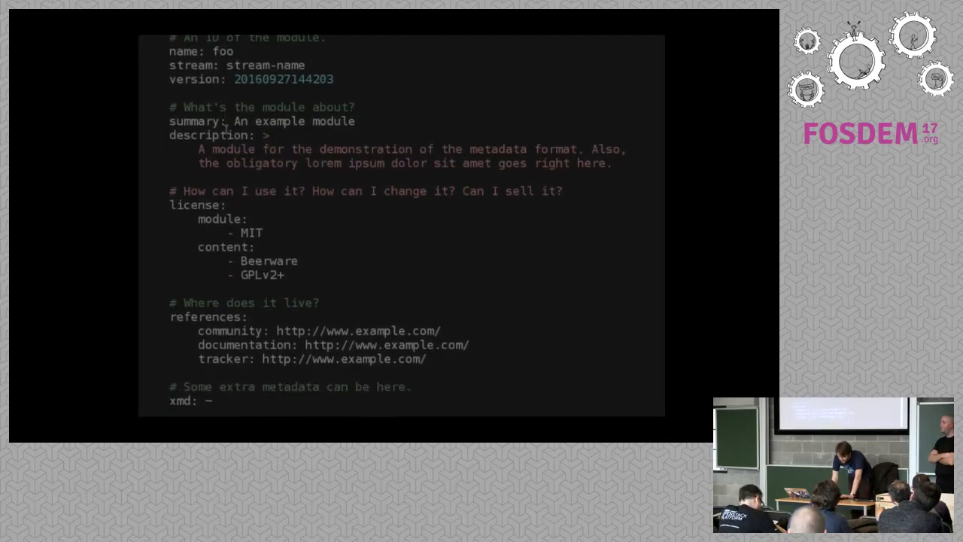
{"action": "scroll", "scroll_direction": "down", "scroll_amount": 3}
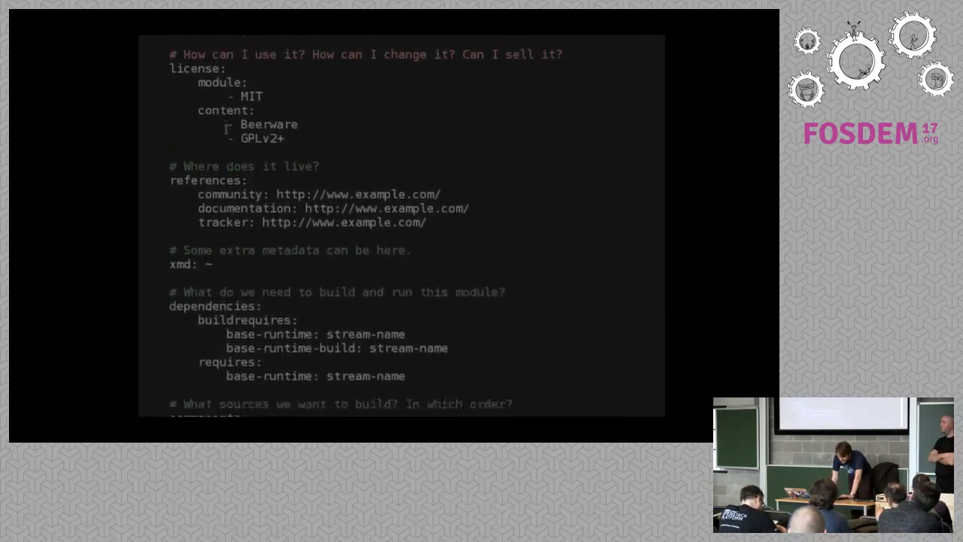
{"action": "scroll", "scroll_direction": "down", "scroll_amount": 3}
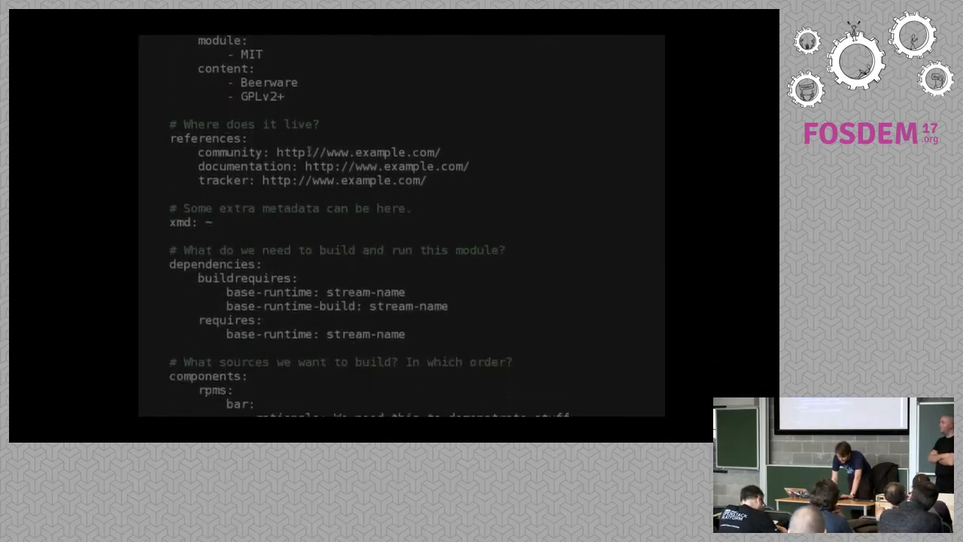
{"action": "scroll", "scroll_direction": "down", "scroll_amount": 3}
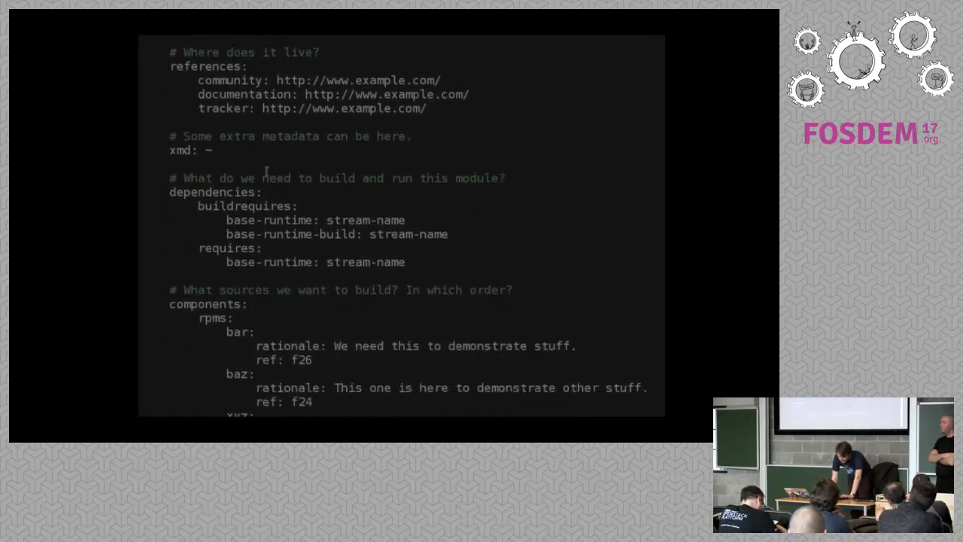
{"action": "scroll", "scroll_direction": "down", "scroll_amount": 3}
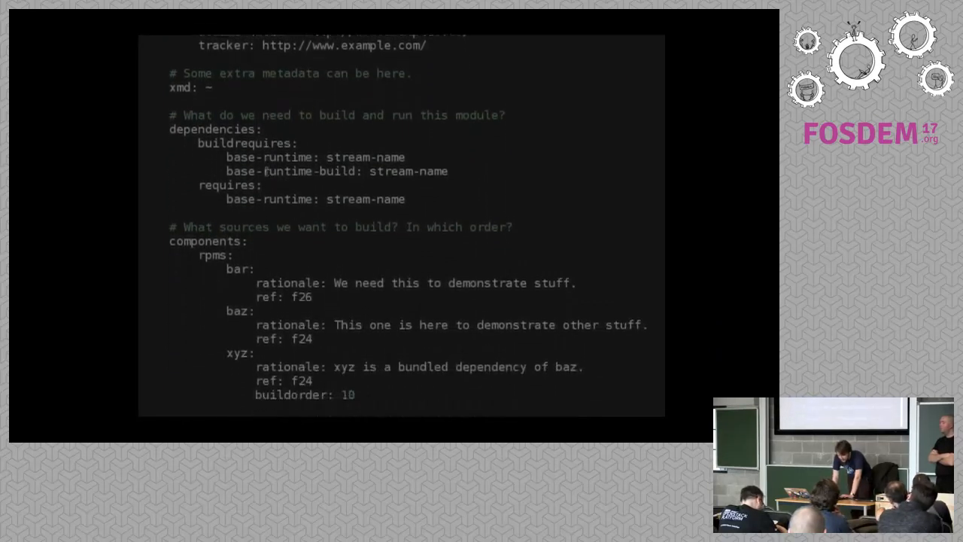
{"action": "scroll", "scroll_direction": "down", "scroll_amount": 3}
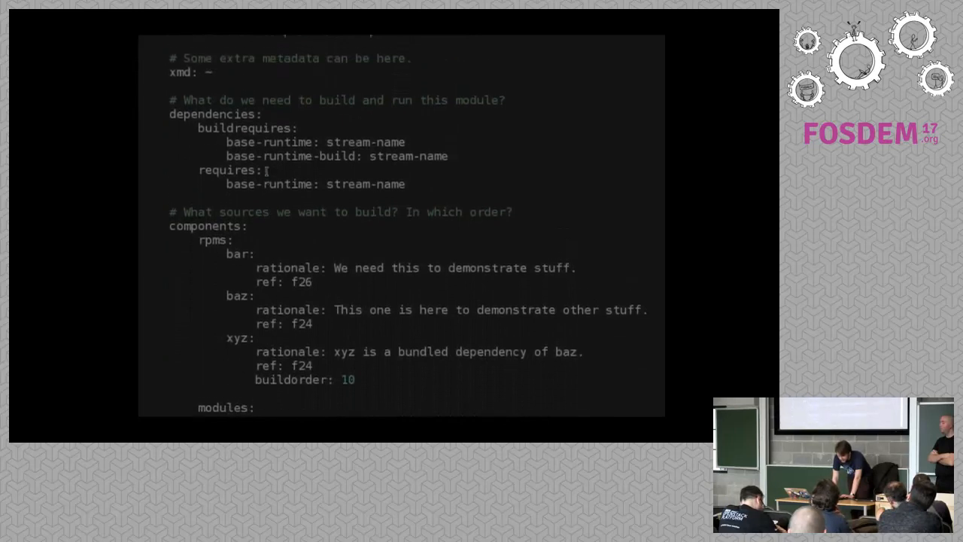
- Scroll past the components to the baz-nonfoo filter and api rpms bar, bar-extras, baz
{"action": "scroll", "scroll_direction": "up", "scroll_amount": 3}
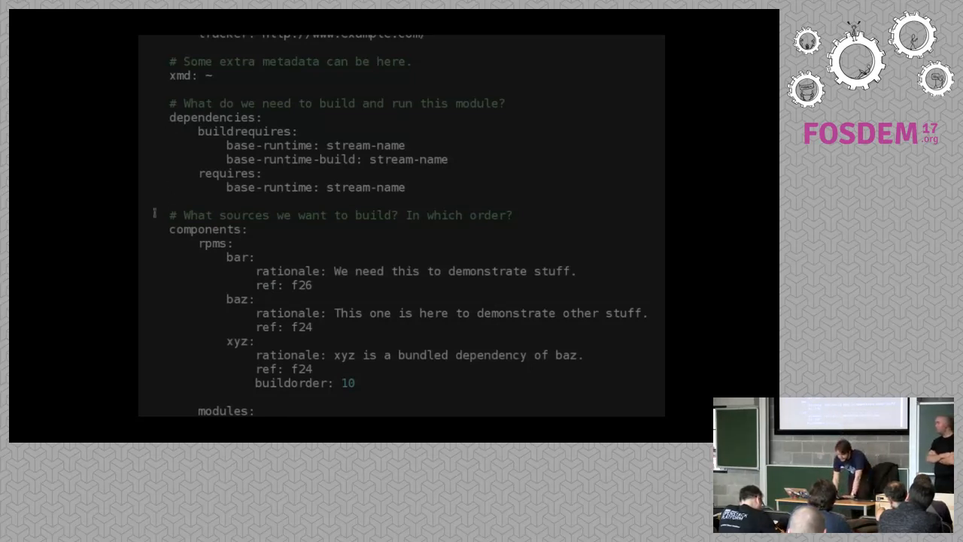
{"action": "scroll", "scroll_direction": "down", "scroll_amount": 3}
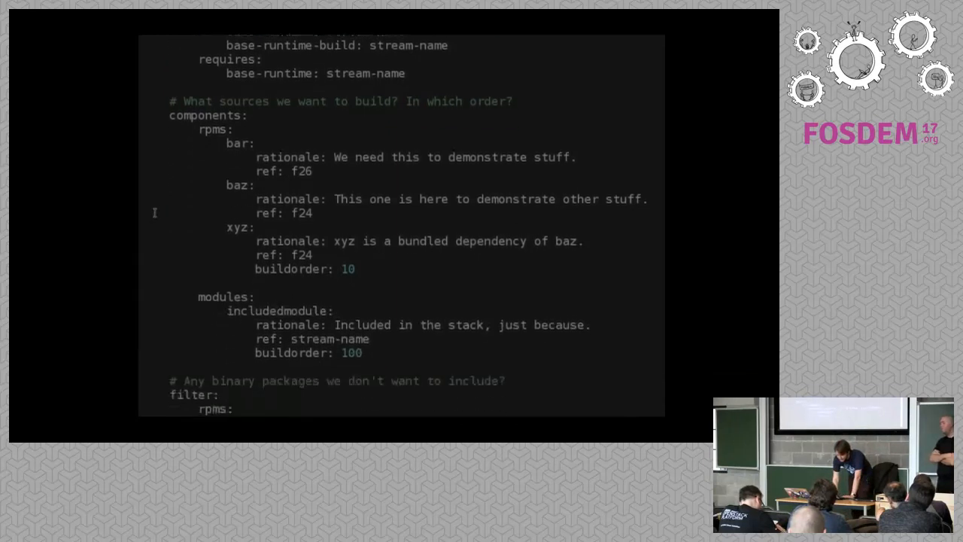
{"action": "scroll", "scroll_direction": "down", "scroll_amount": 3}
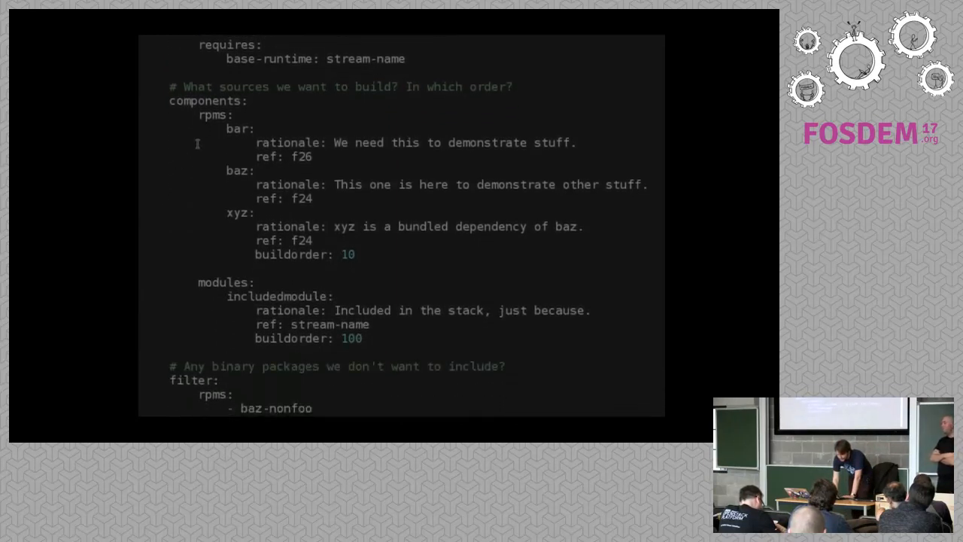
{"action": "mouse_move", "coordinate": [211, 355]}
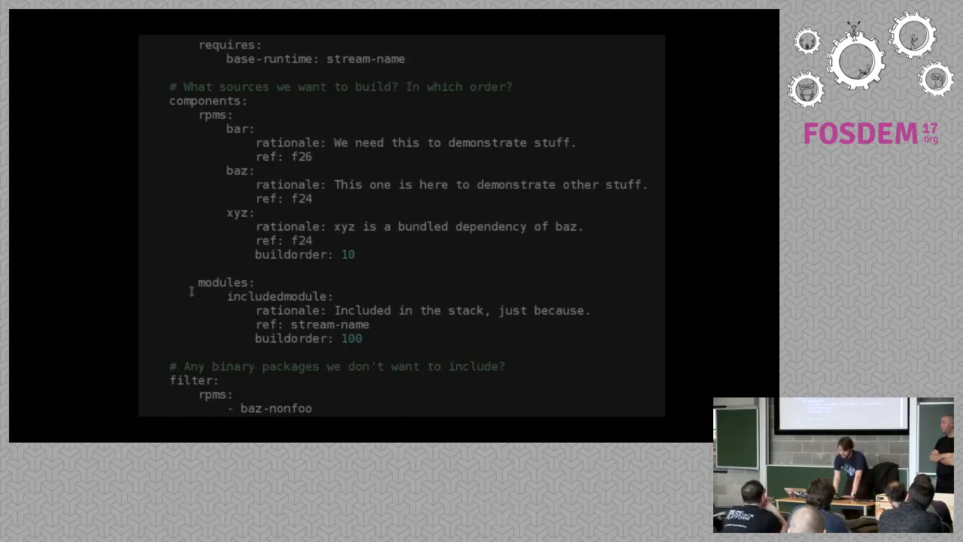
{"action": "mouse_move", "coordinate": [162, 243]}
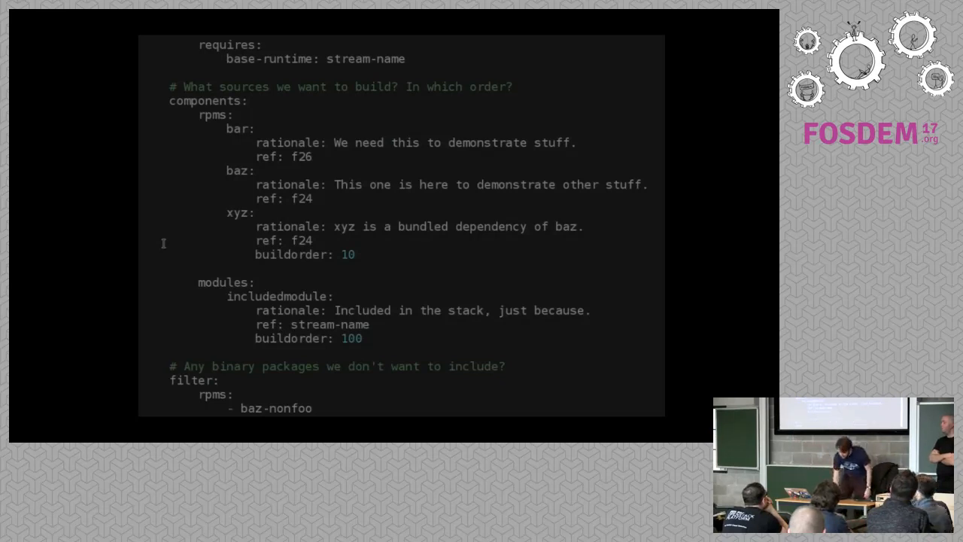
{"action": "scroll", "scroll_direction": "down", "scroll_amount": 3}
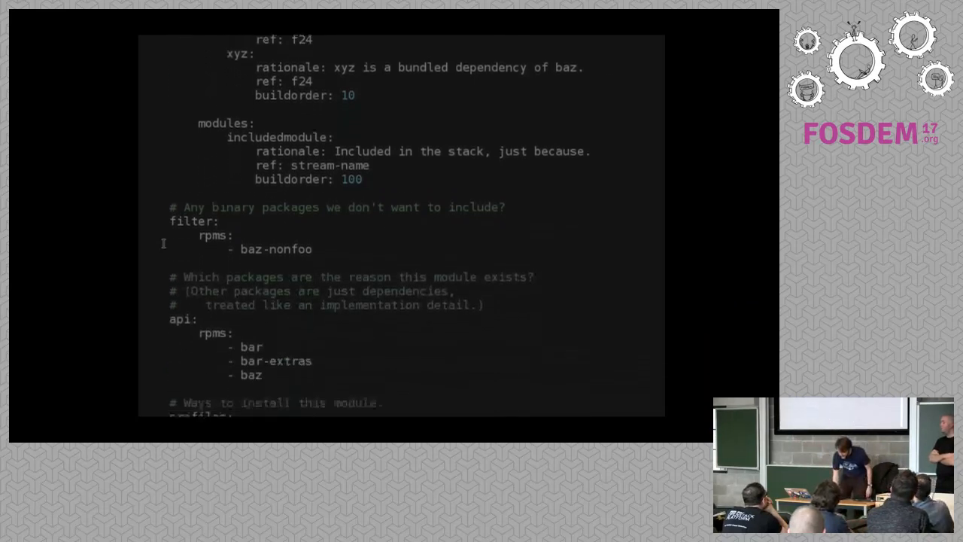
- Scroll slightly further to reveal the profiles heading below the api package list
{"action": "scroll", "scroll_direction": "down", "scroll_amount": 3}
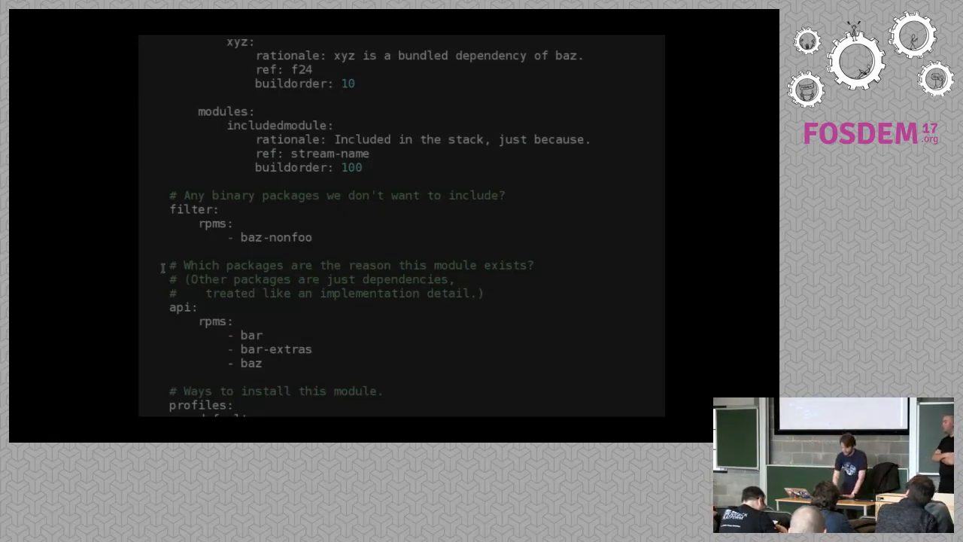
{"action": "mouse_move", "coordinate": [318, 239]}
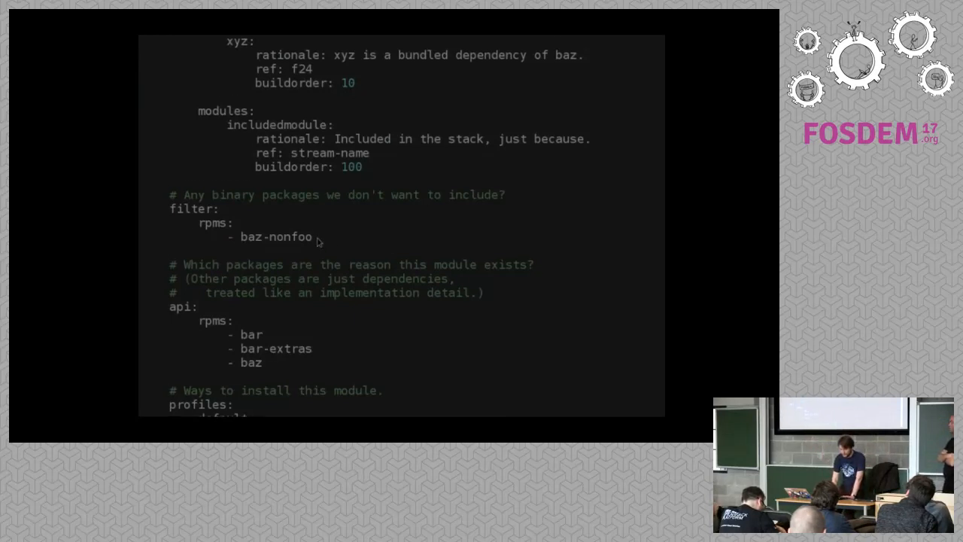
- Scroll down to the default (bar, bar-extras, baz) and minimal (bar) install profiles
{"action": "scroll", "scroll_direction": "down", "scroll_amount": 3}
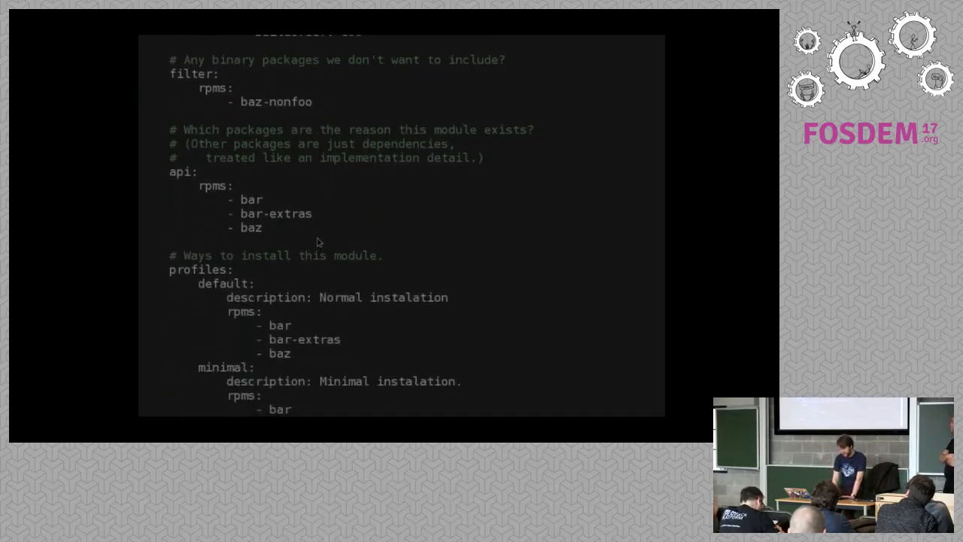
{"action": "mouse_move", "coordinate": [274, 205]}
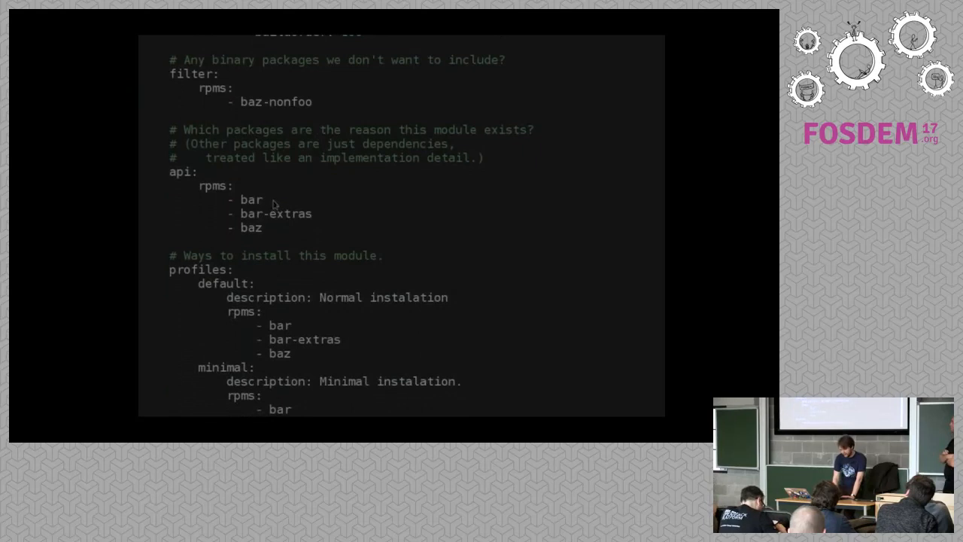
{"action": "mouse_move", "coordinate": [277, 231]}
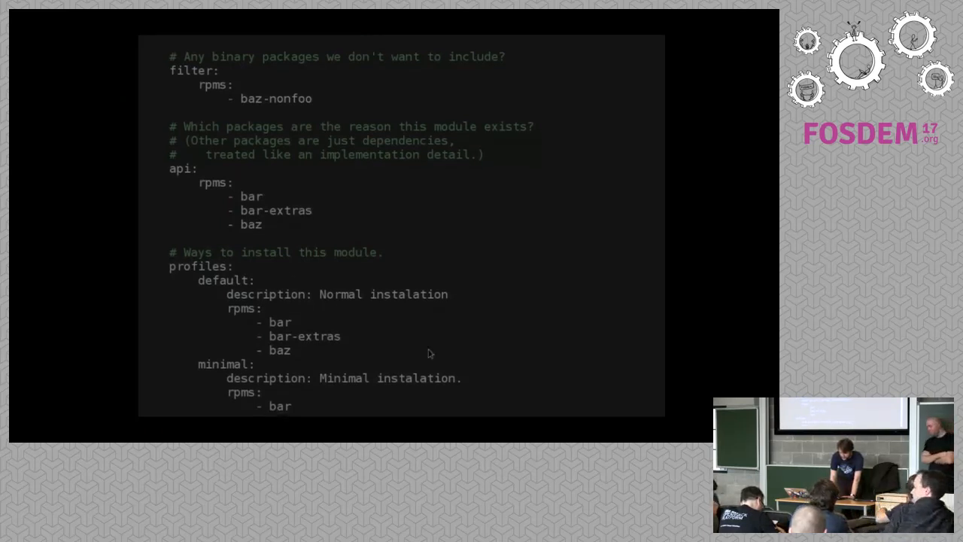
{"action": "mouse_move", "coordinate": [517, 328]}
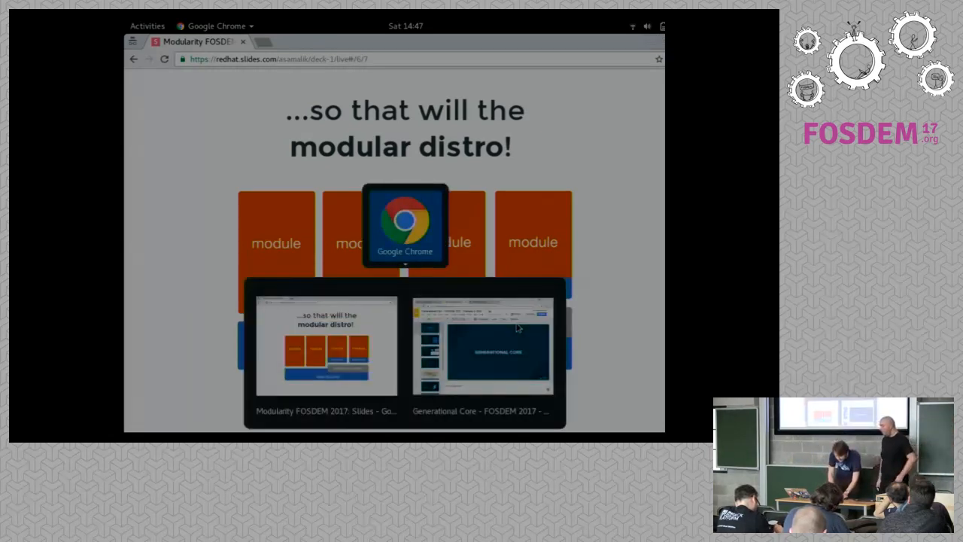
- Switch to the Generational Core - FOSDEM 2017 deck and start presenting it full screen
{"action": "left_click", "coordinate": [482, 346]}
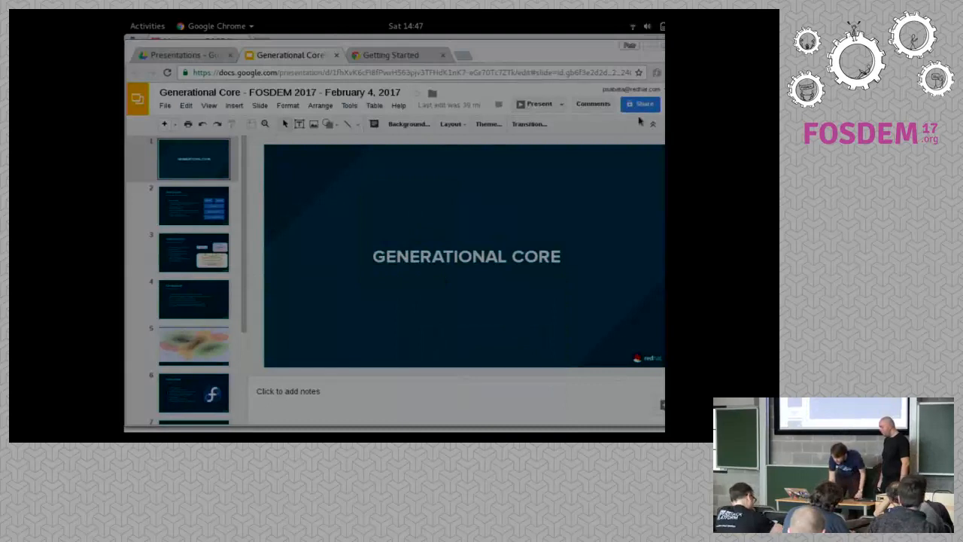
{"action": "left_click", "coordinate": [538, 102]}
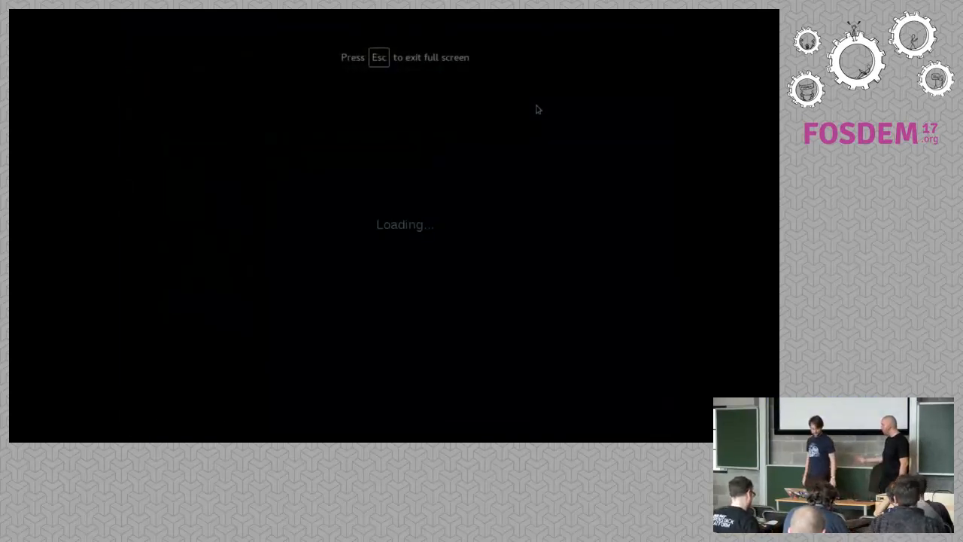